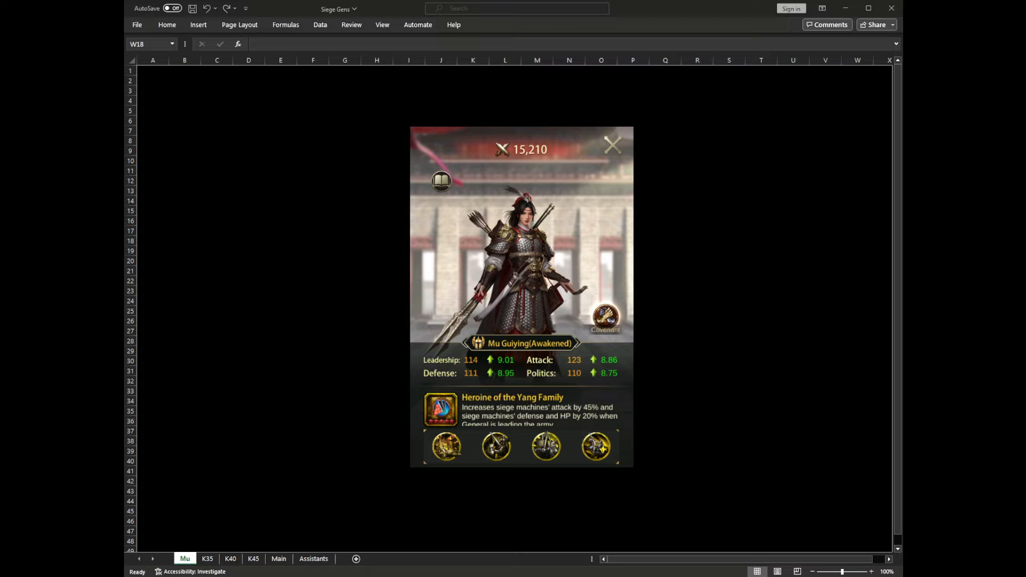
# Switch to the Main sheet listing every general's base and increment stats.
pyautogui.click(278, 558)
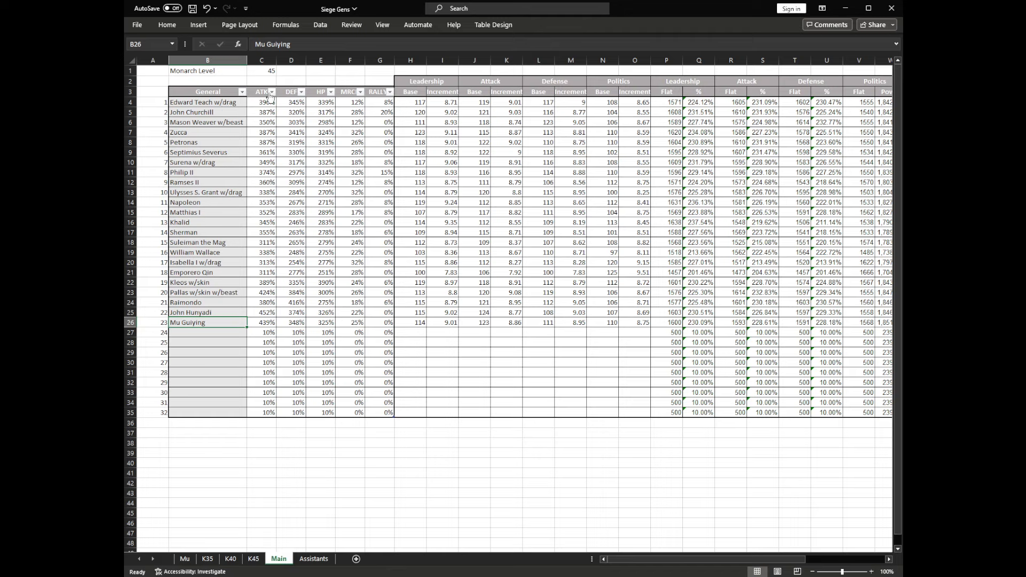
pyautogui.moveTo(410, 102); pyautogui.dragTo(449, 291)
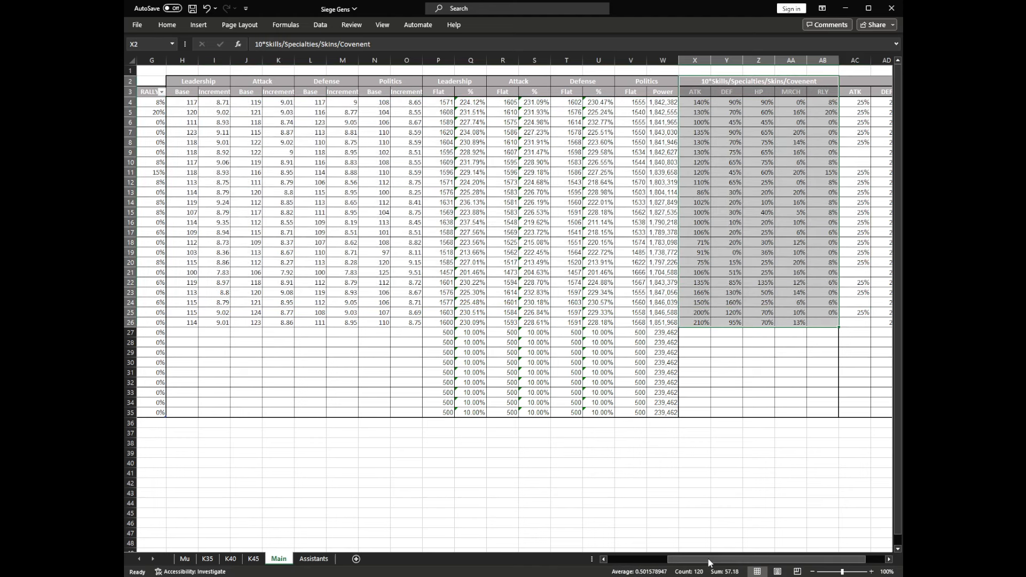
pyautogui.hscroll(3)
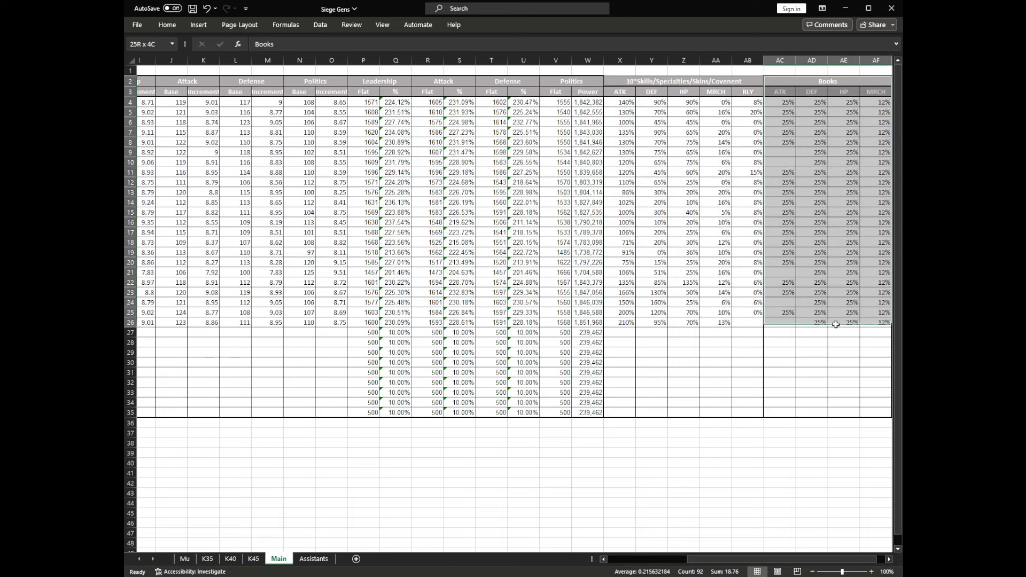
pyautogui.click(843, 332)
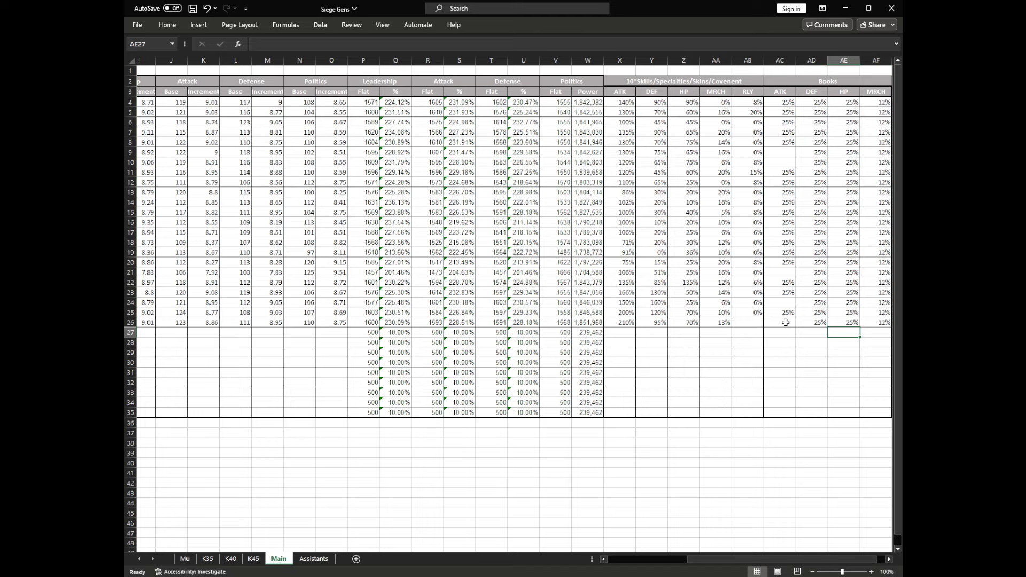
pyautogui.click(779, 322)
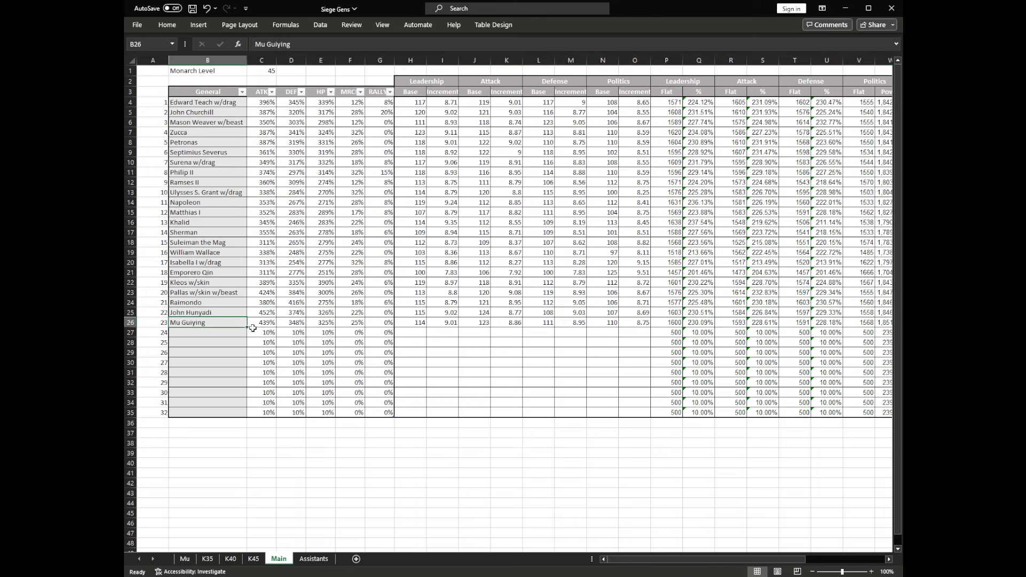
pyautogui.moveTo(274, 388)
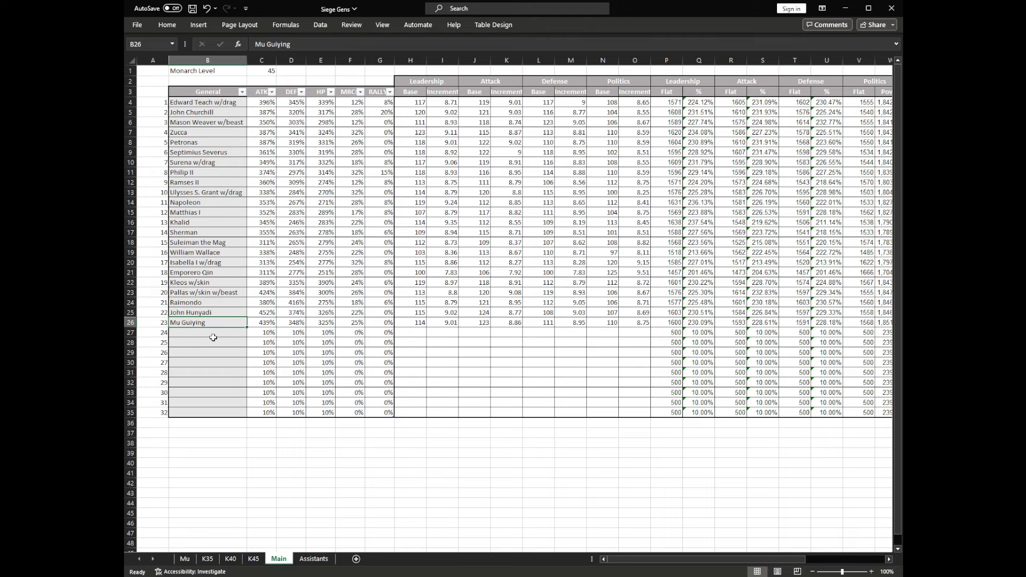
pyautogui.moveTo(236, 329)
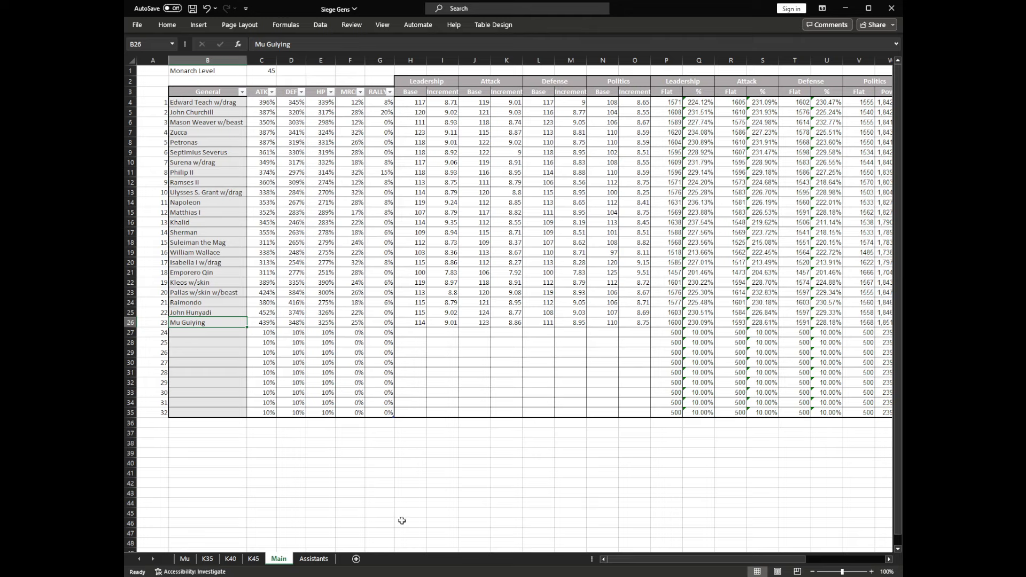
pyautogui.moveTo(382, 382)
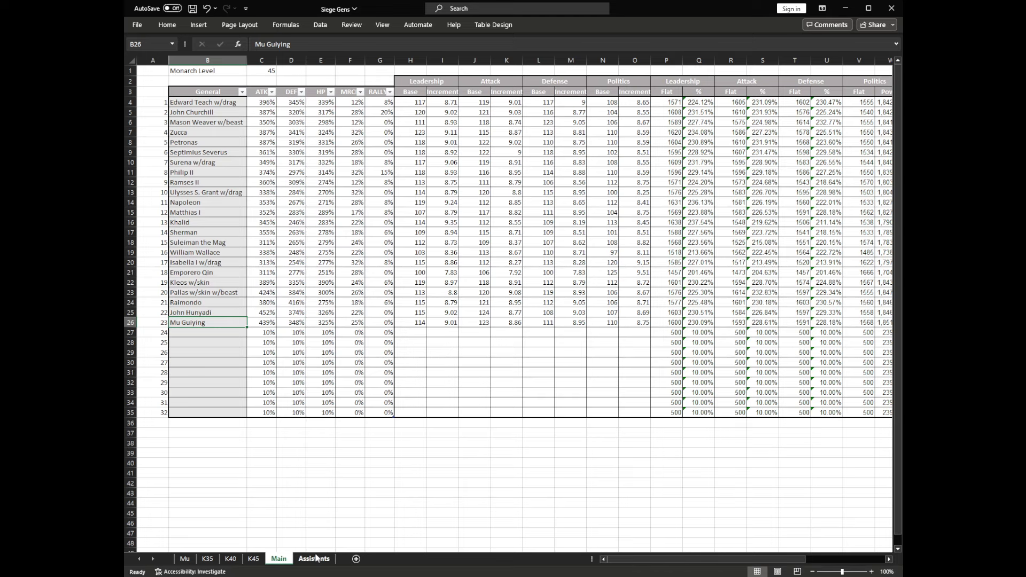
pyautogui.click(314, 562)
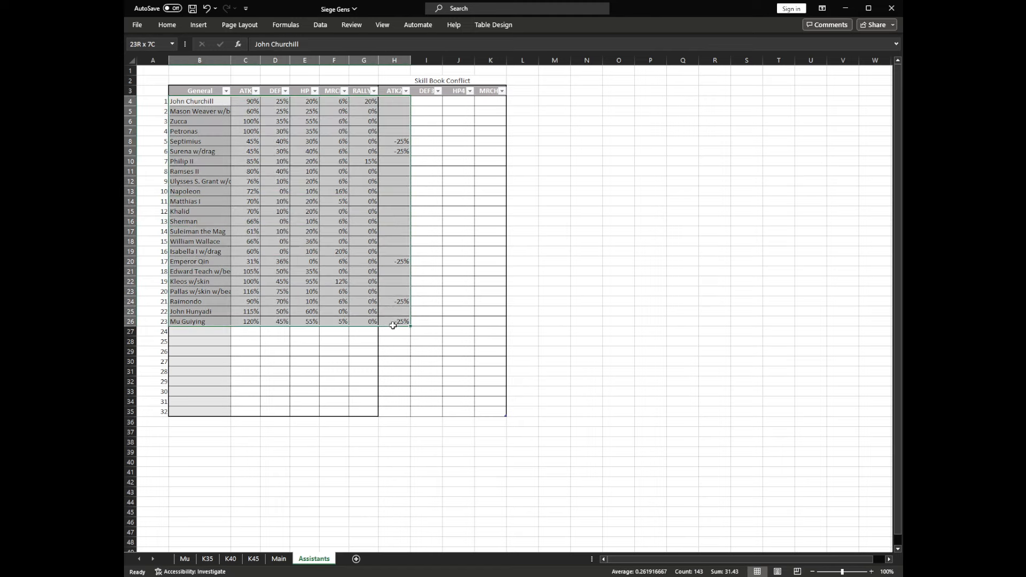
pyautogui.click(397, 120)
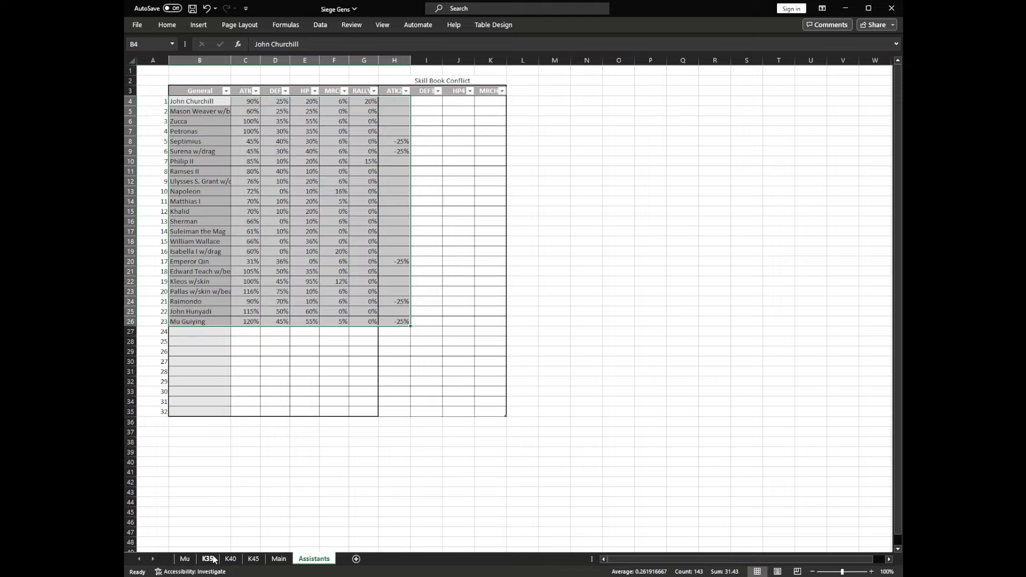
# Review K35's sTotals sums and main and assistant lookup formulas, then go to K40.
pyautogui.click(208, 558)
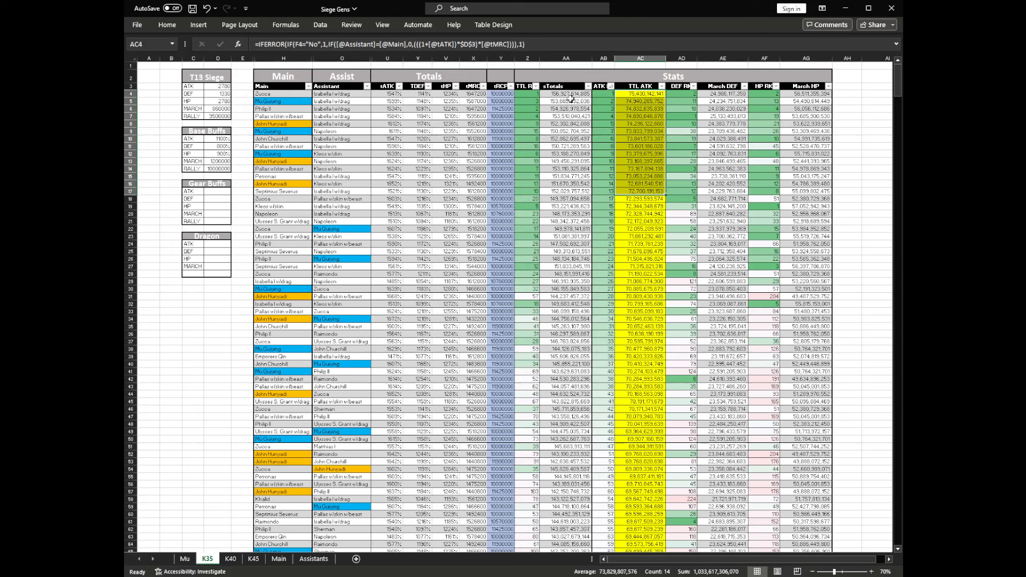
pyautogui.moveTo(565, 94); pyautogui.dragTo(566, 206)
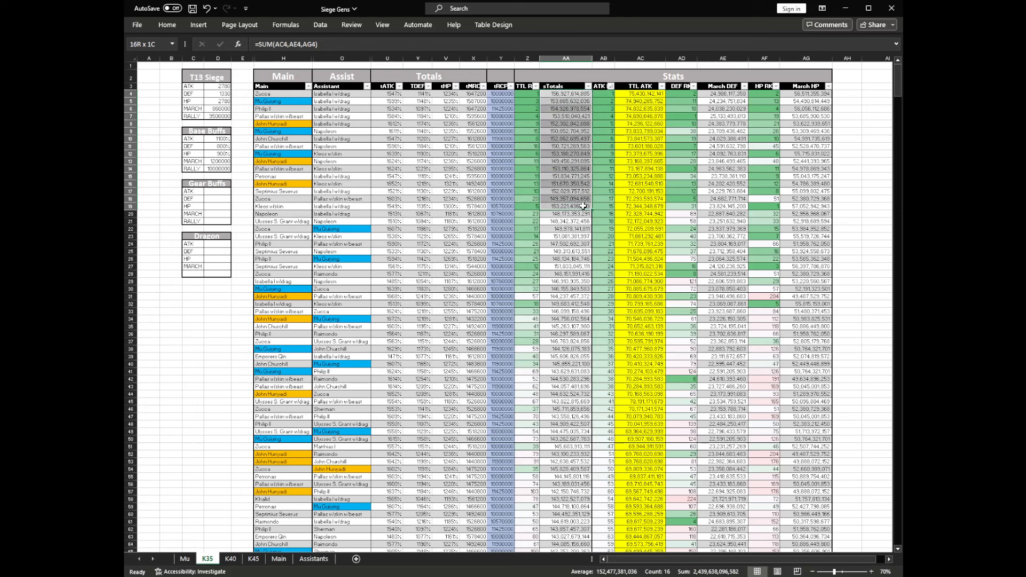
pyautogui.click(566, 93)
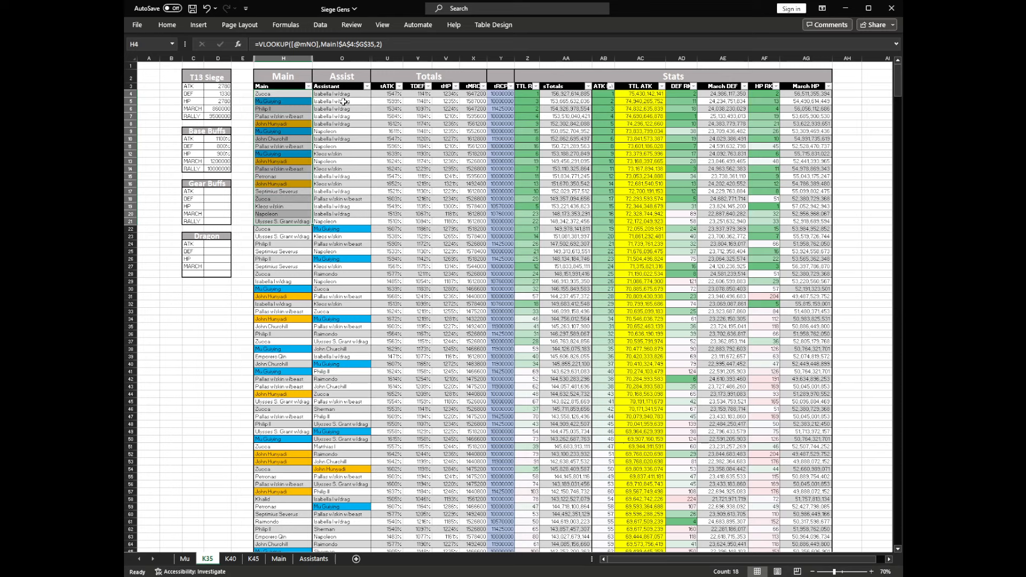
pyautogui.click(341, 93)
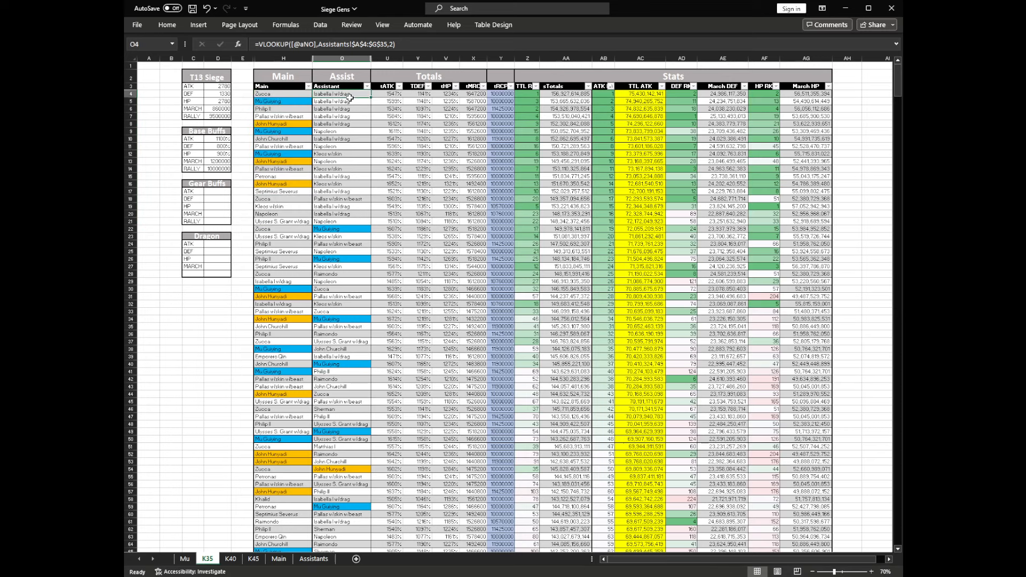
pyautogui.moveTo(340, 93); pyautogui.dragTo(341, 123)
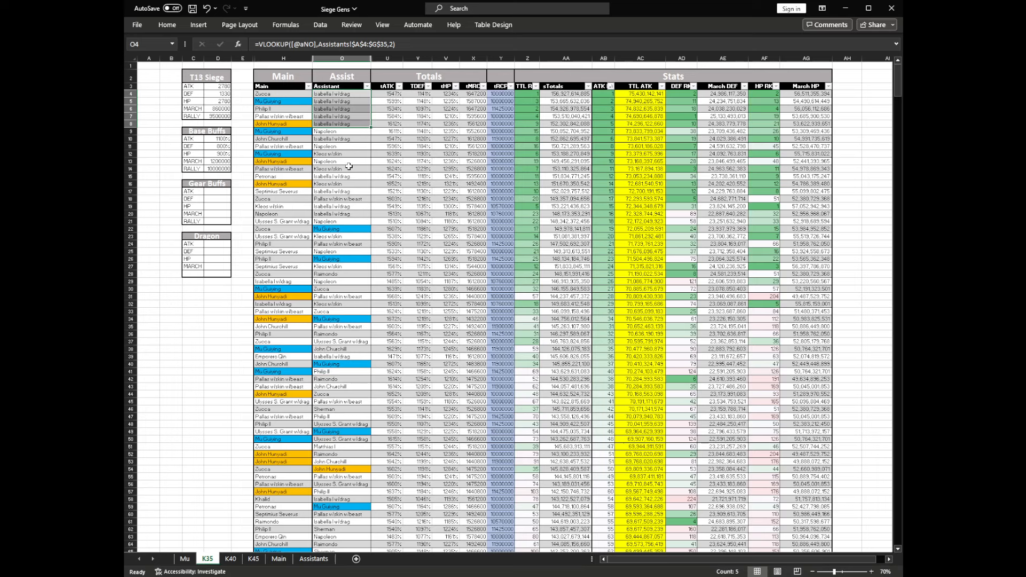
pyautogui.click(341, 154)
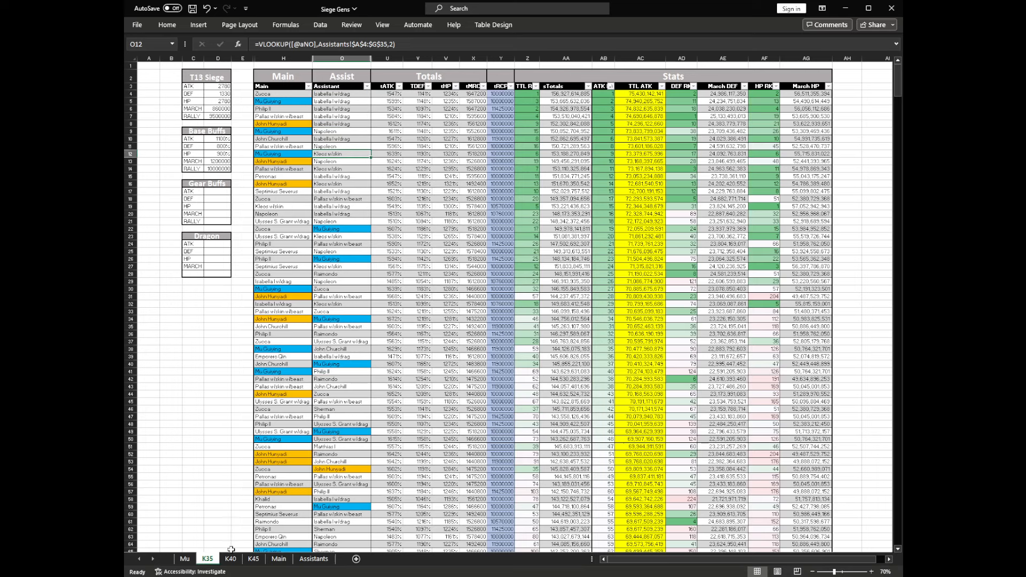
pyautogui.click(229, 559)
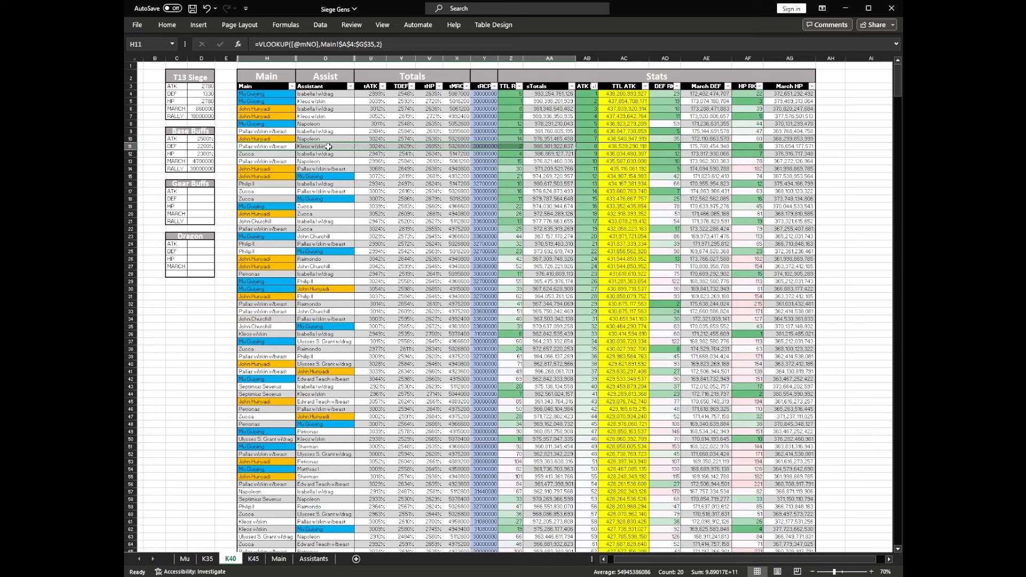
# Inspect K40's main general lookup, total attack and march capacity formulas, then go to K45.
pyautogui.click(266, 94)
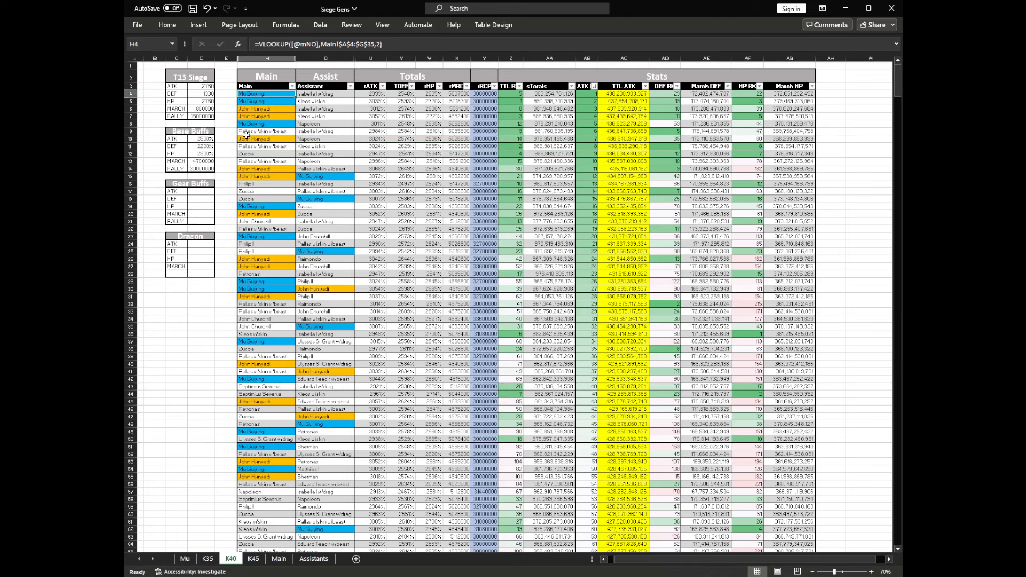
pyautogui.moveTo(569, 103)
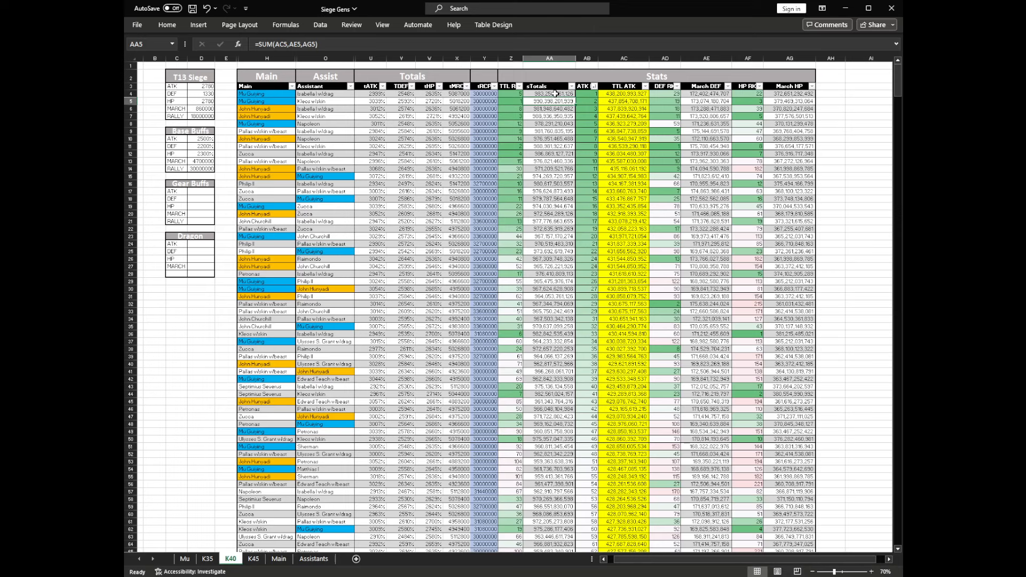
pyautogui.click(622, 101)
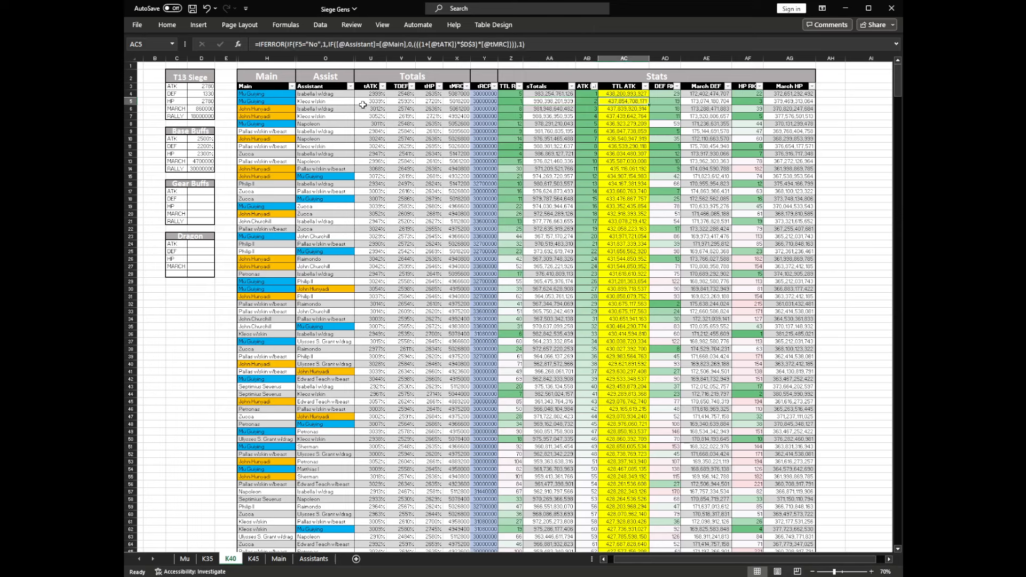
pyautogui.moveTo(462, 110)
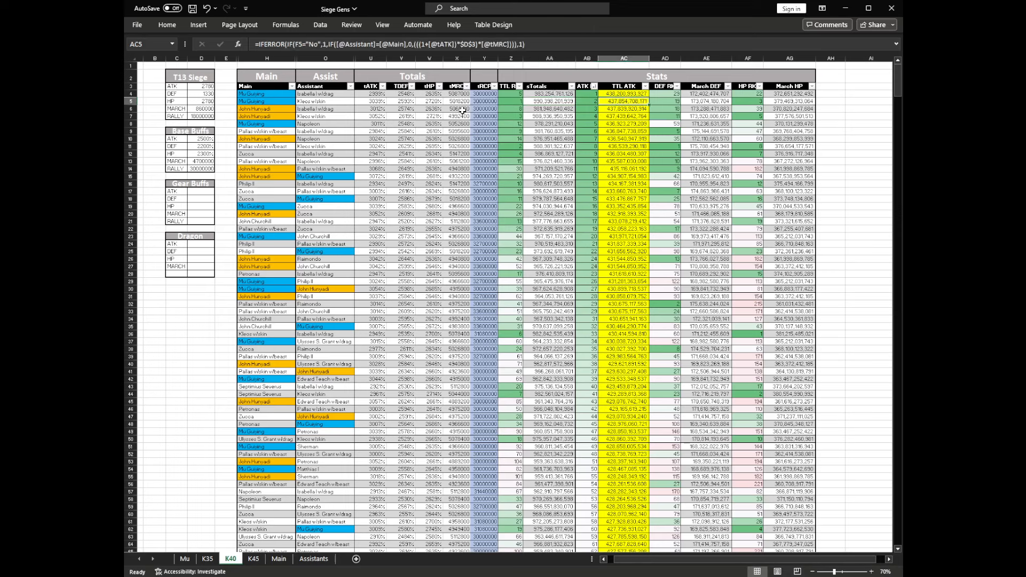
pyautogui.click(456, 94)
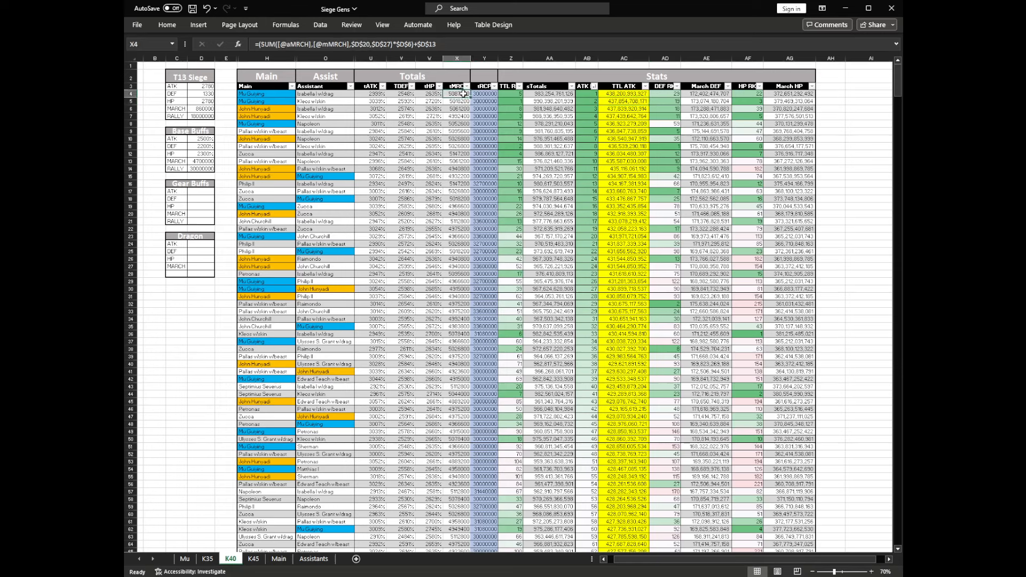
pyautogui.moveTo(272, 496)
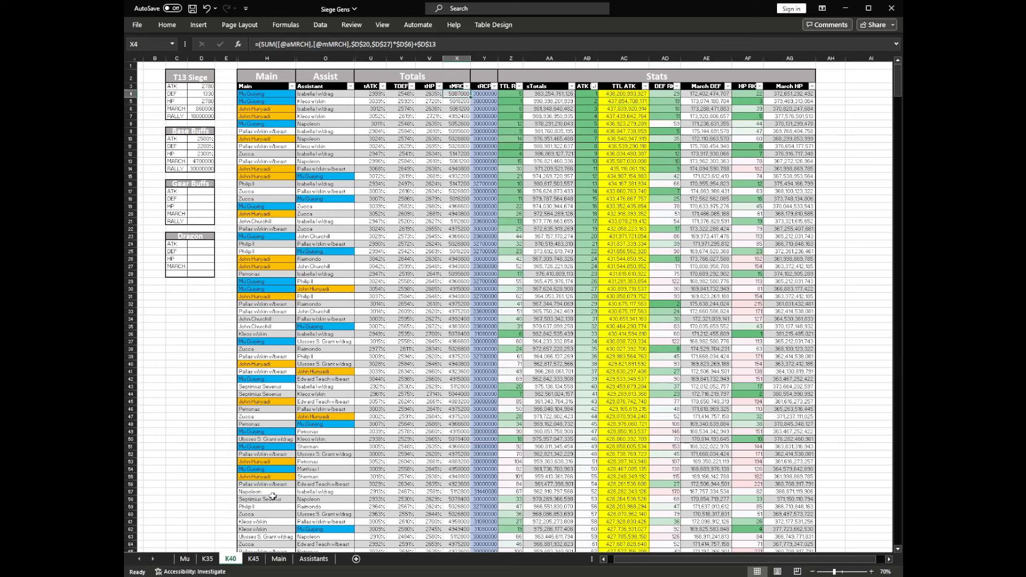
pyautogui.click(253, 557)
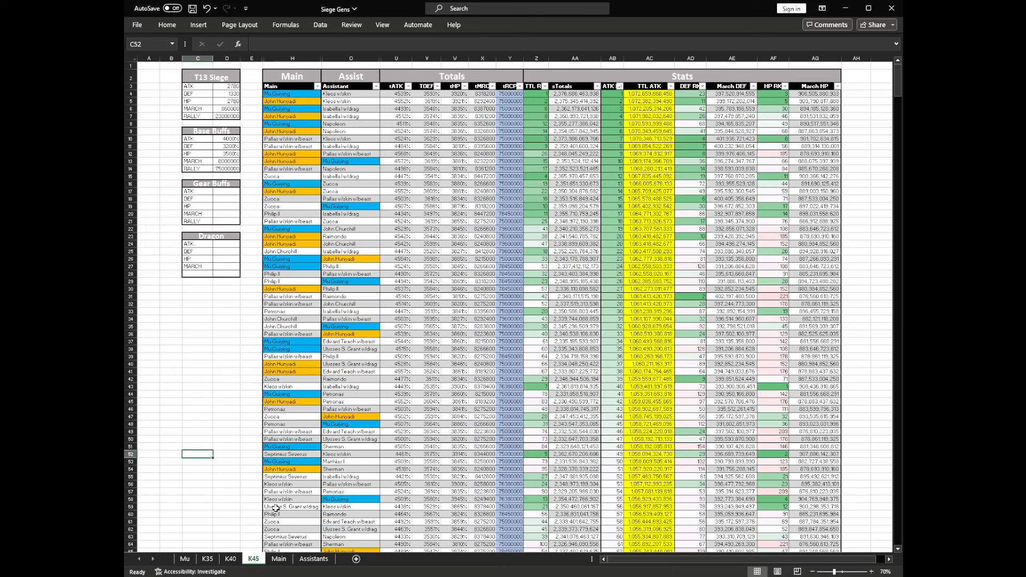
# Check the sTotals SUM formulas for the top K45 combinations.
pyautogui.click(351, 101)
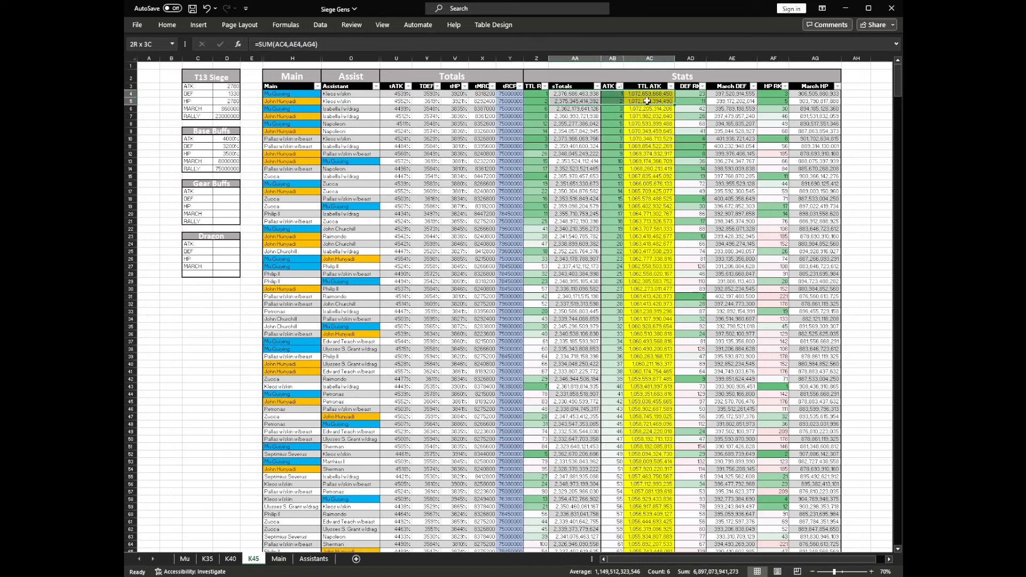
pyautogui.click(647, 102)
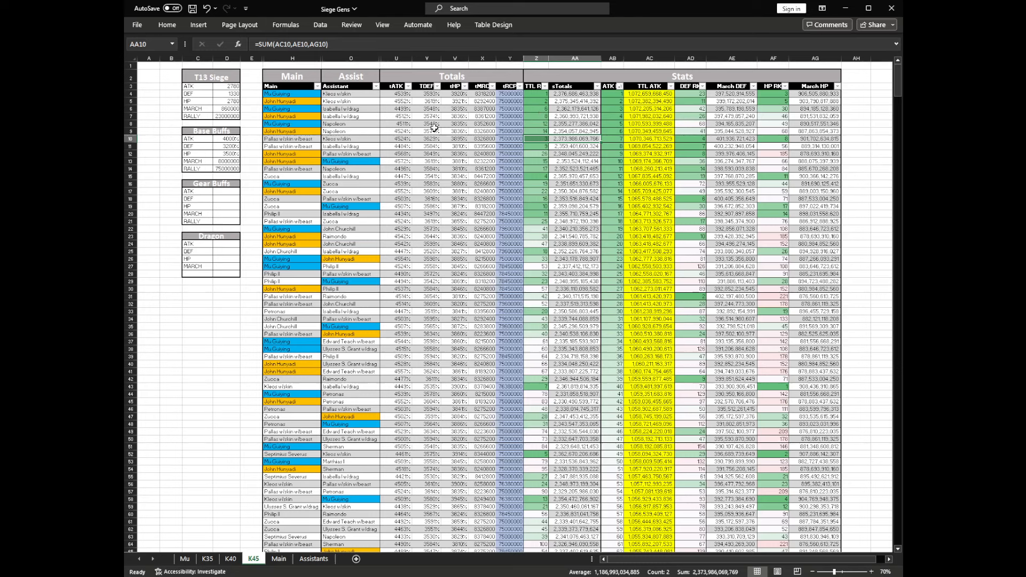
pyautogui.moveTo(254, 549)
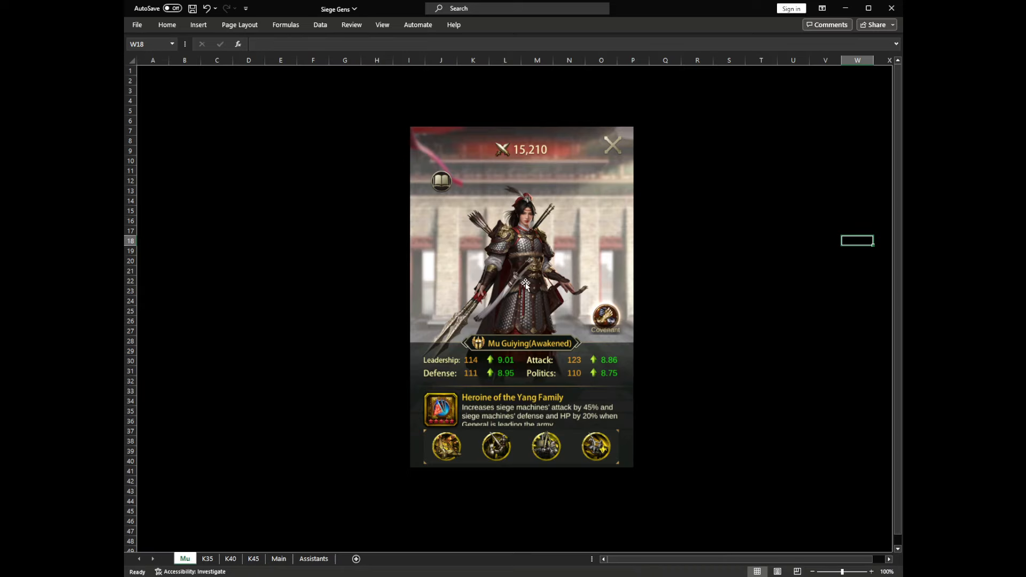
pyautogui.moveTo(716, 288)
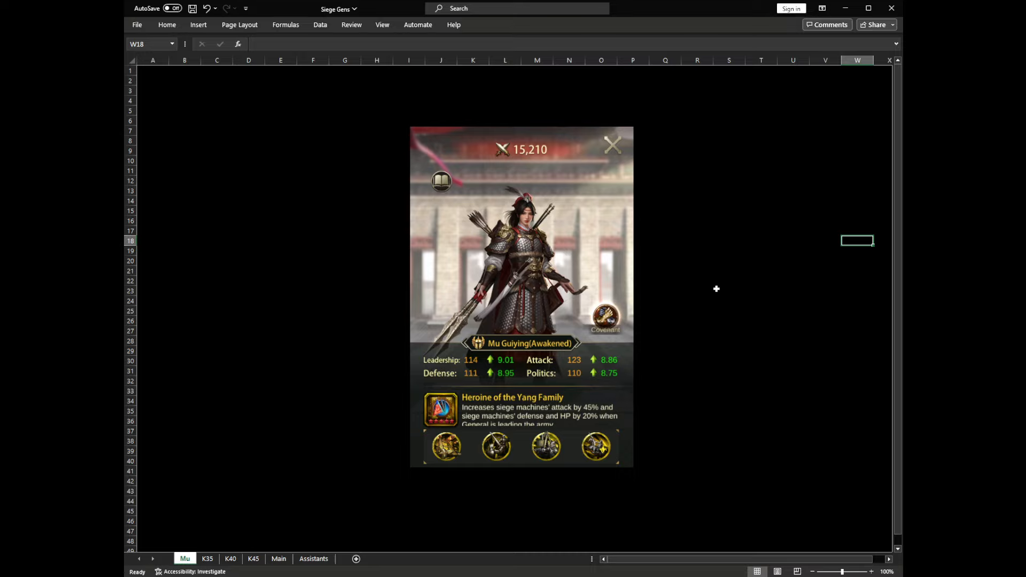
pyautogui.moveTo(693, 330)
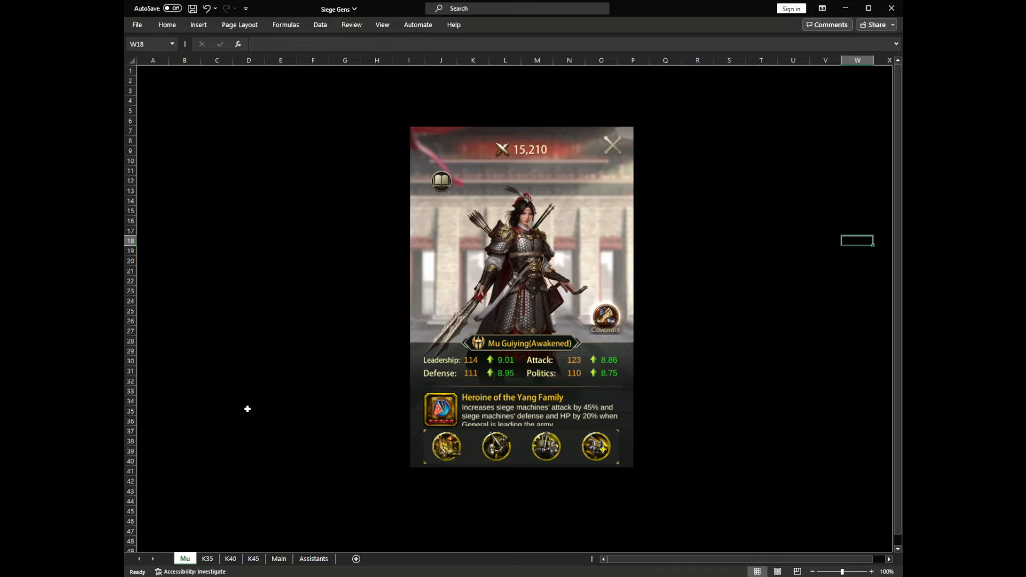
pyautogui.moveTo(254, 414)
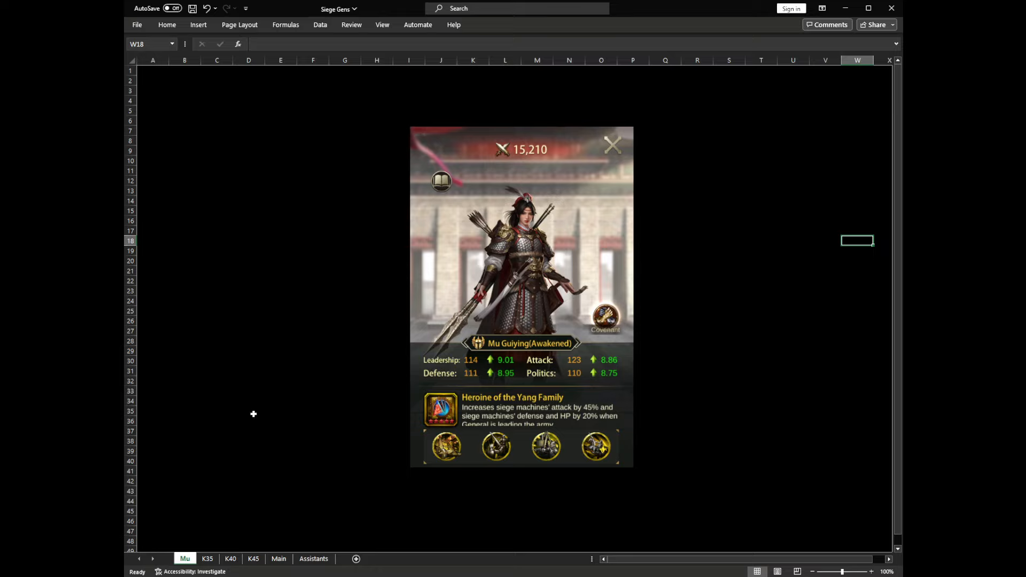